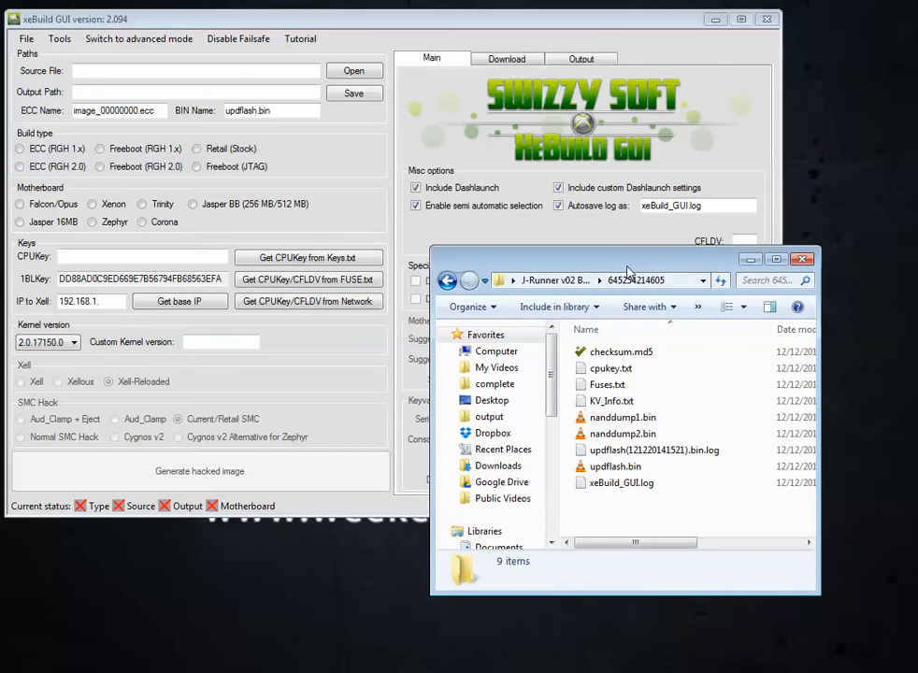
# Step: Enlarge the dump folder window and check nanddump2.bin and updflash.bin are 48 MB each
pyautogui.moveTo(627, 271); pyautogui.dragTo(626, 333)
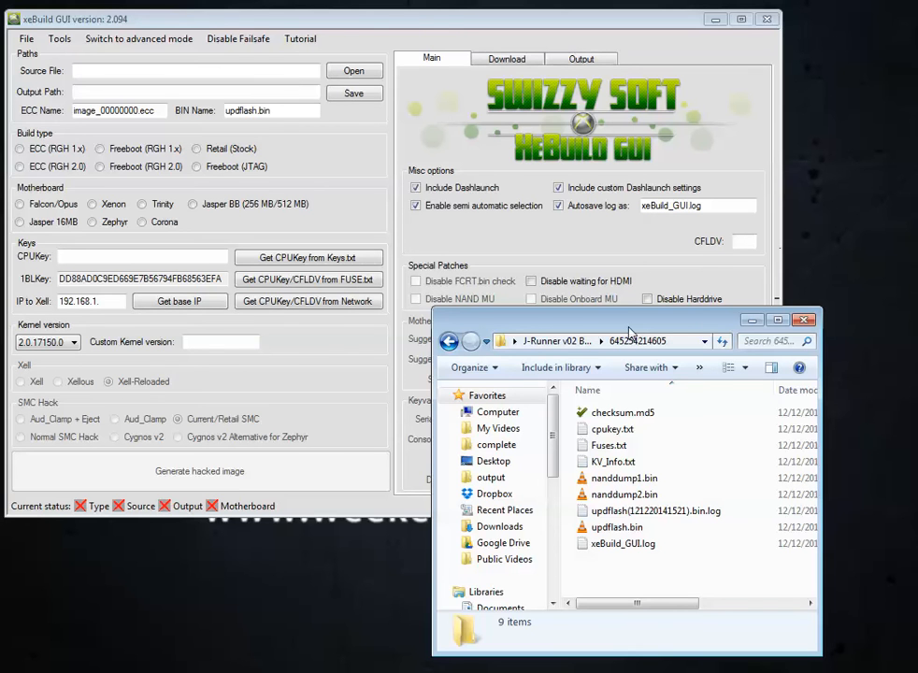
pyautogui.moveTo(574, 310)
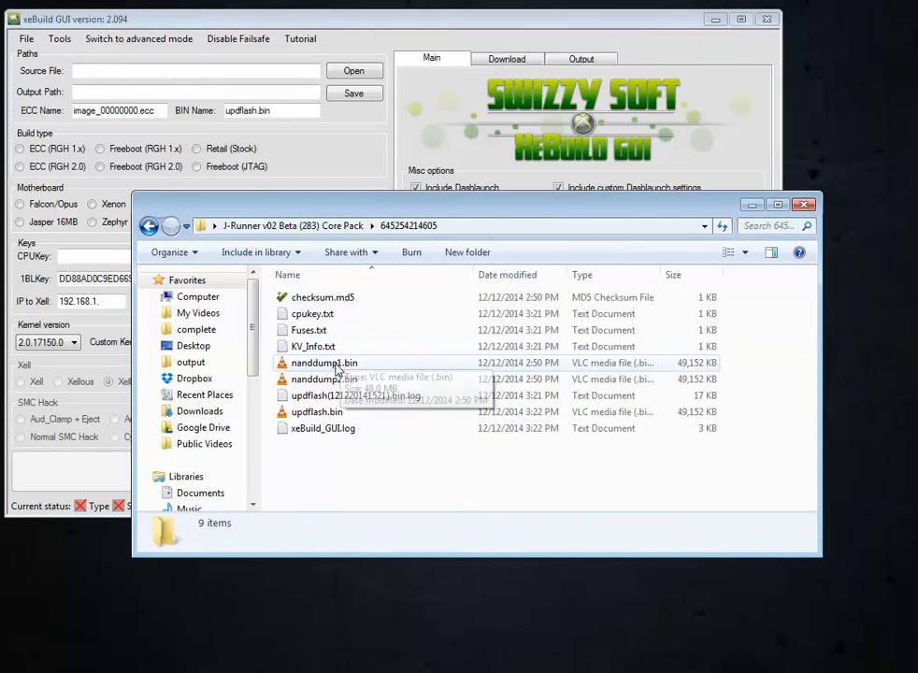
pyautogui.click(325, 378)
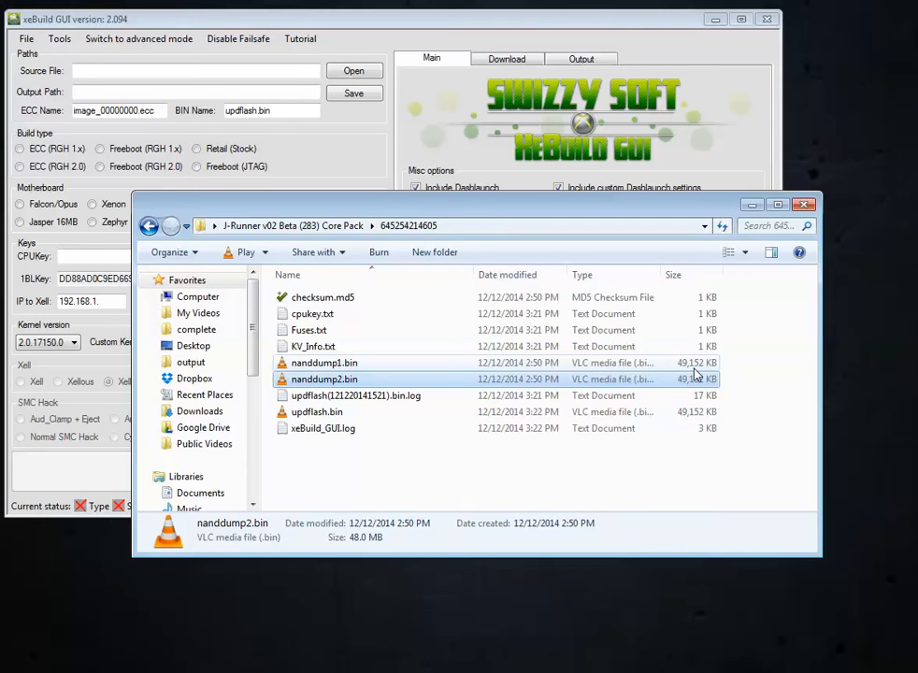
pyautogui.moveTo(353, 375)
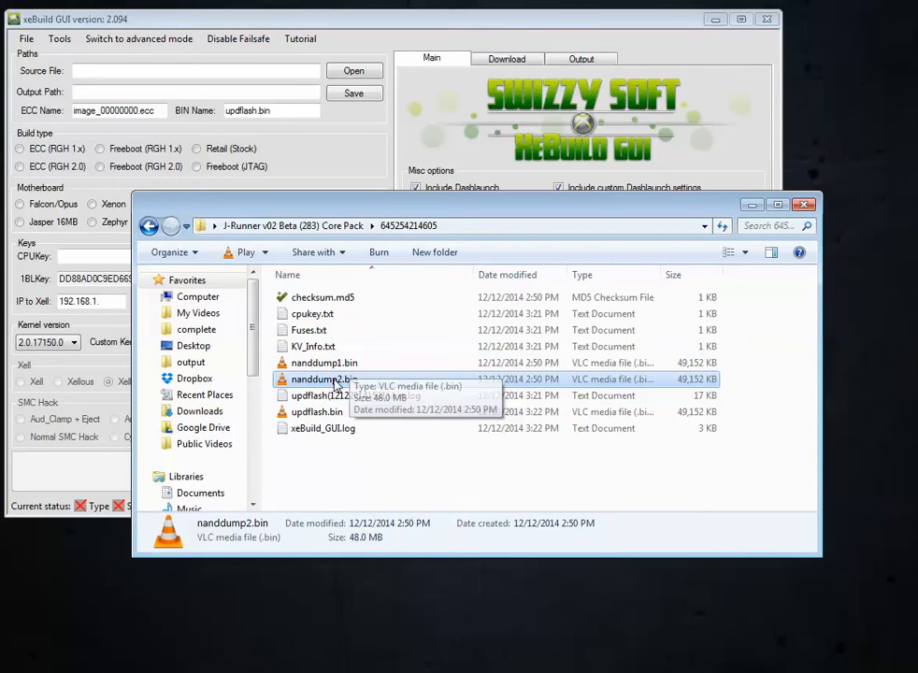
pyautogui.moveTo(696, 374)
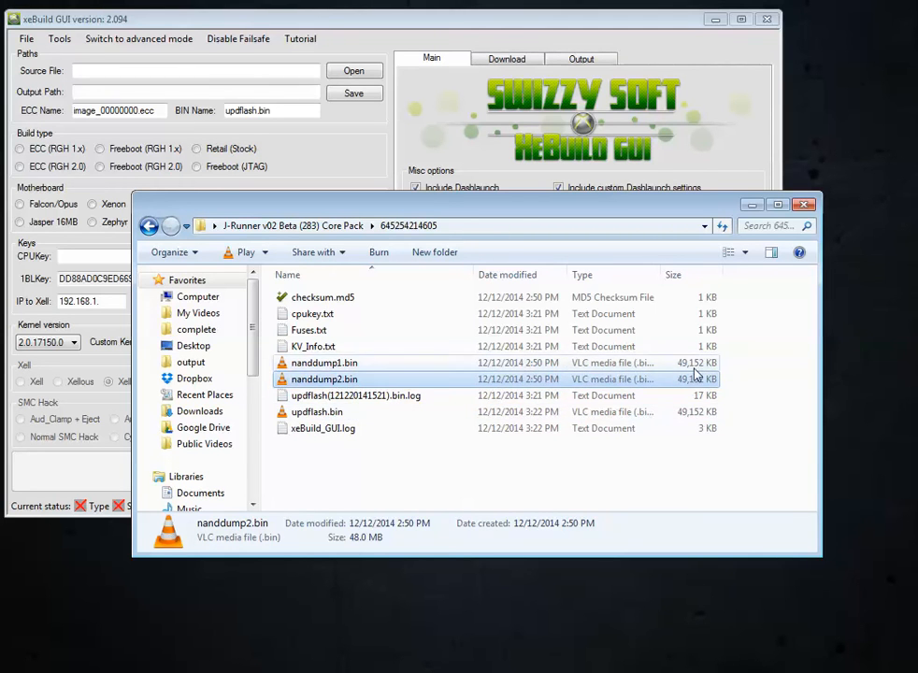
pyautogui.click(318, 411)
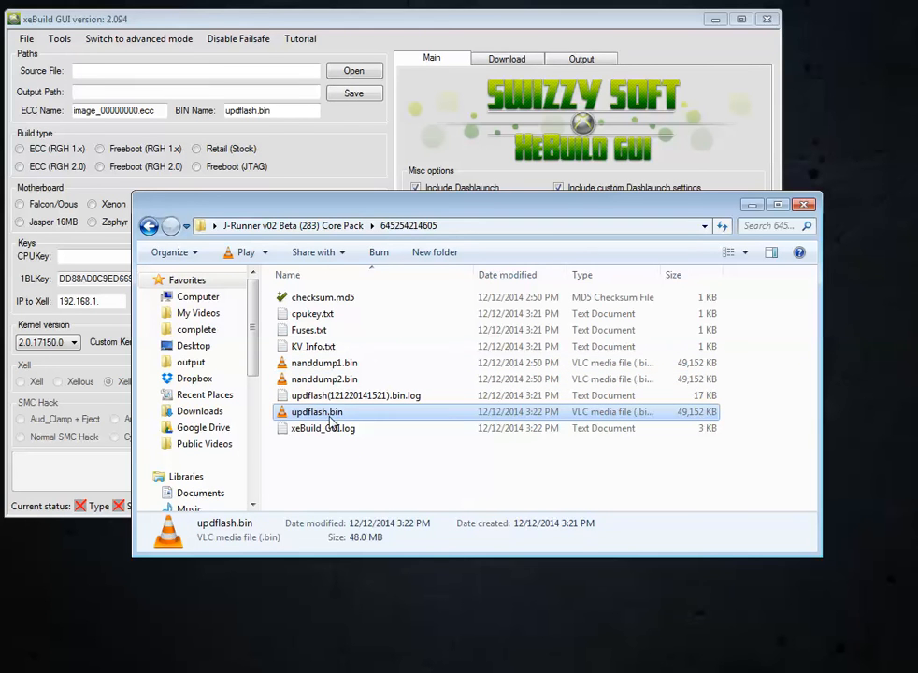
pyautogui.moveTo(400, 404)
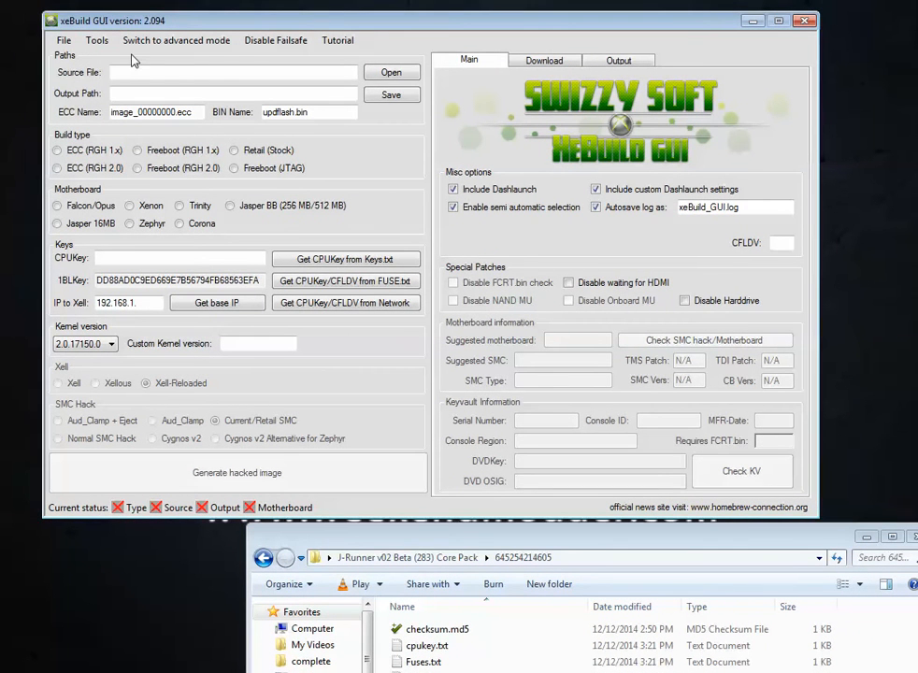
pyautogui.click(390, 71)
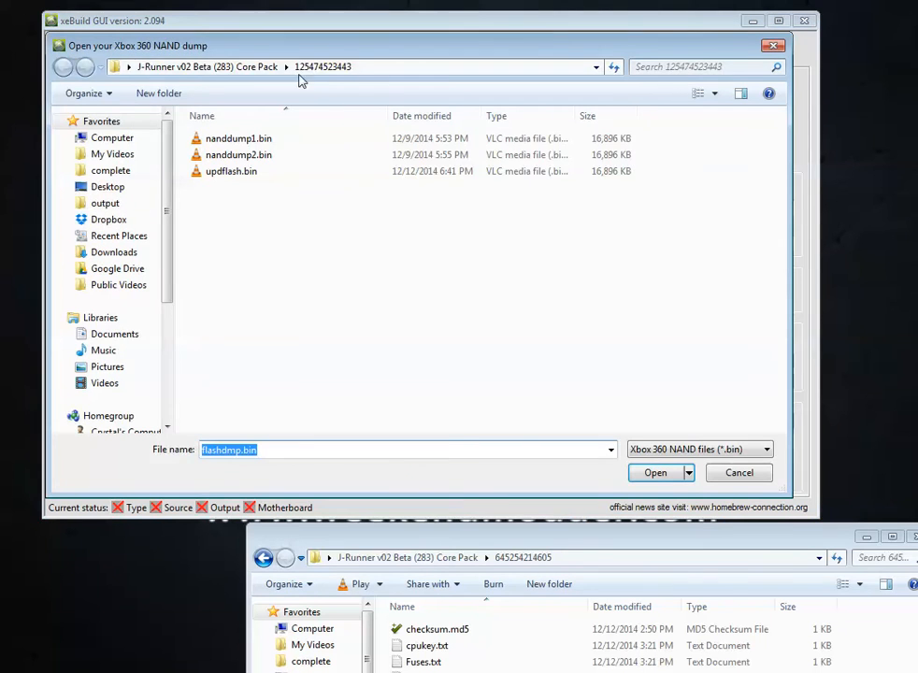
pyautogui.click(64, 67)
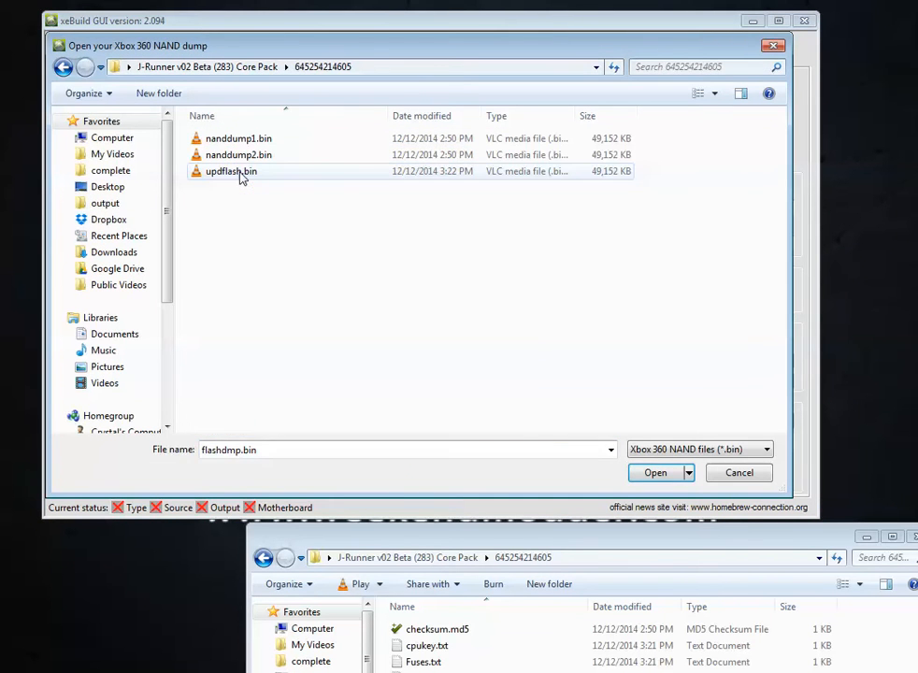
pyautogui.click(654, 471)
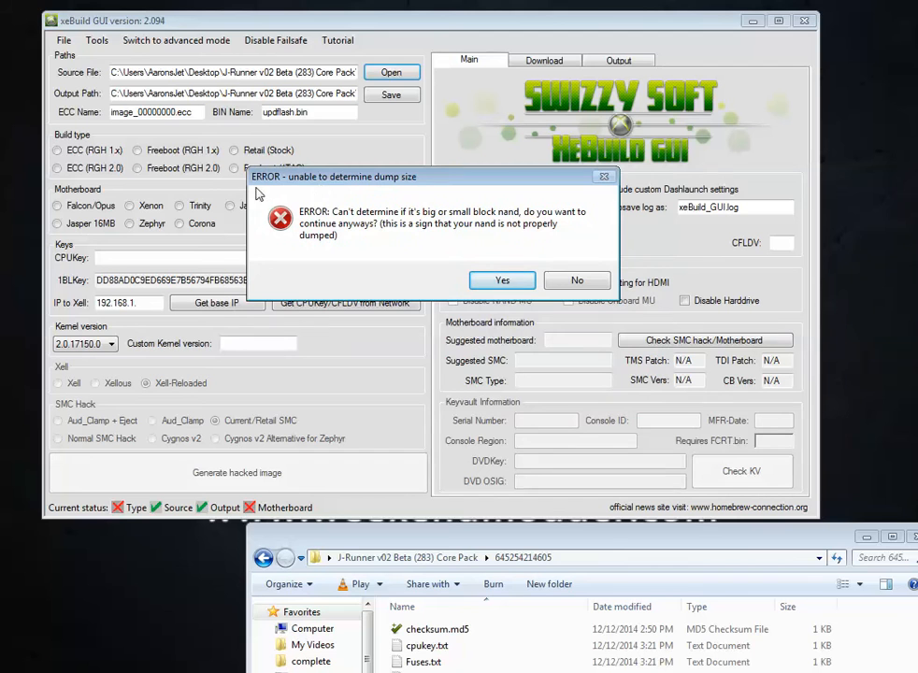
pyautogui.moveTo(387, 187)
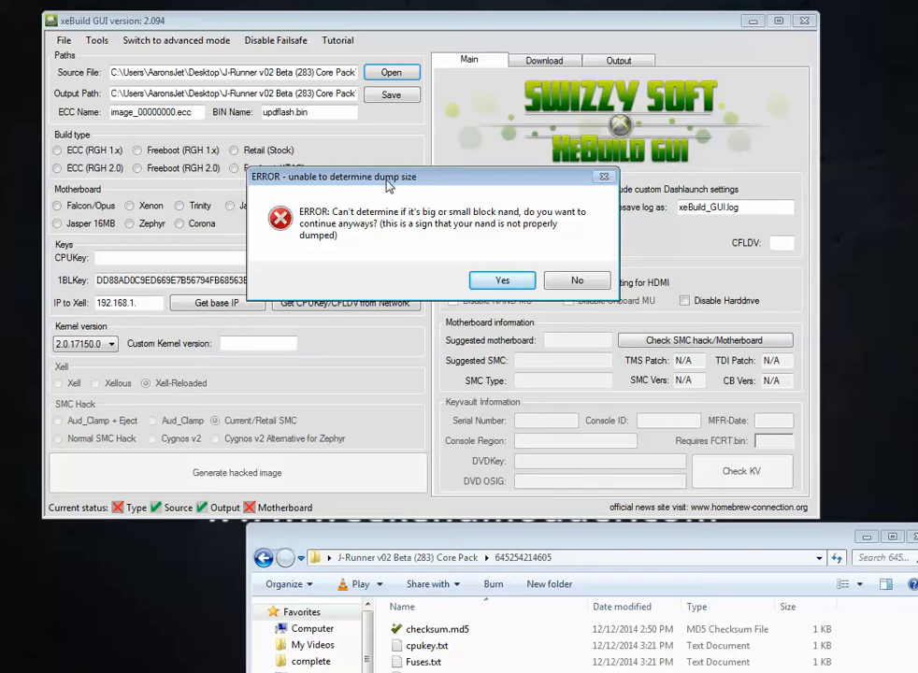
pyautogui.moveTo(322, 225)
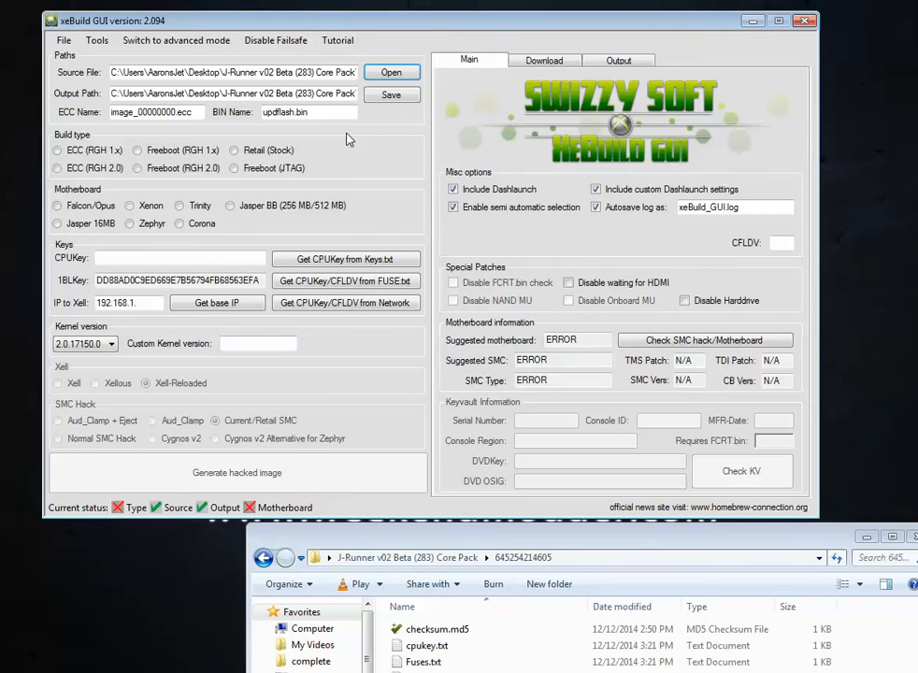
# Step: Load the CPU key from cpukey.txt and dismiss the keyvault decryption error
pyautogui.click(344, 258)
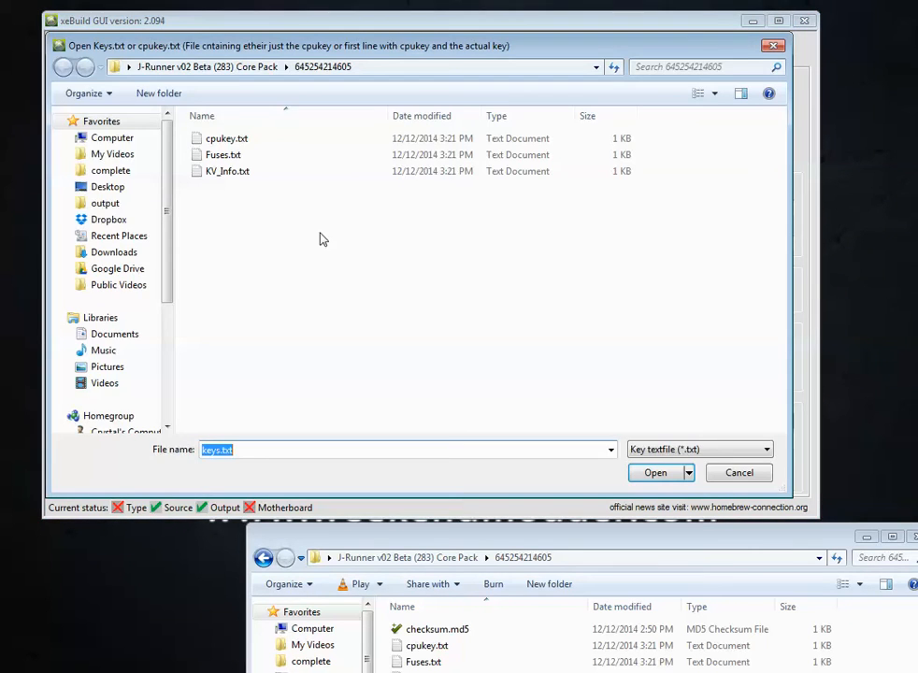
pyautogui.click(226, 139)
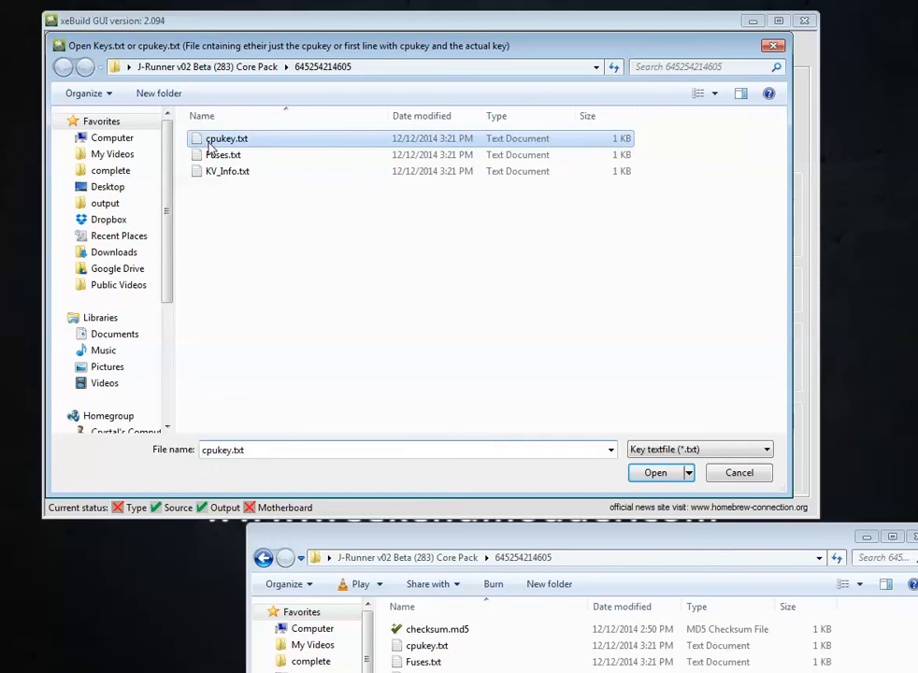
pyautogui.click(655, 472)
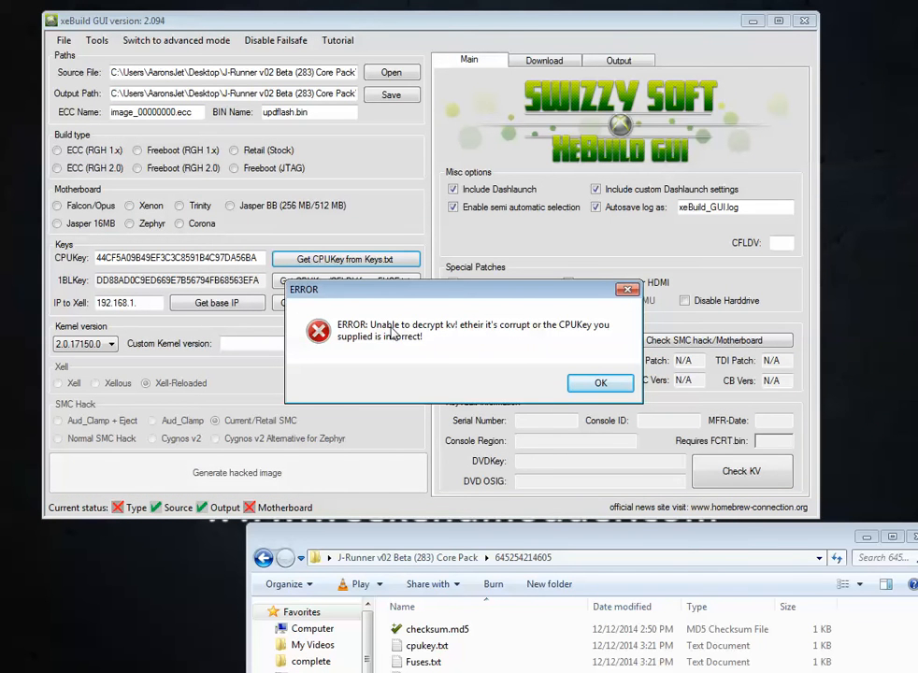
pyautogui.moveTo(464, 333)
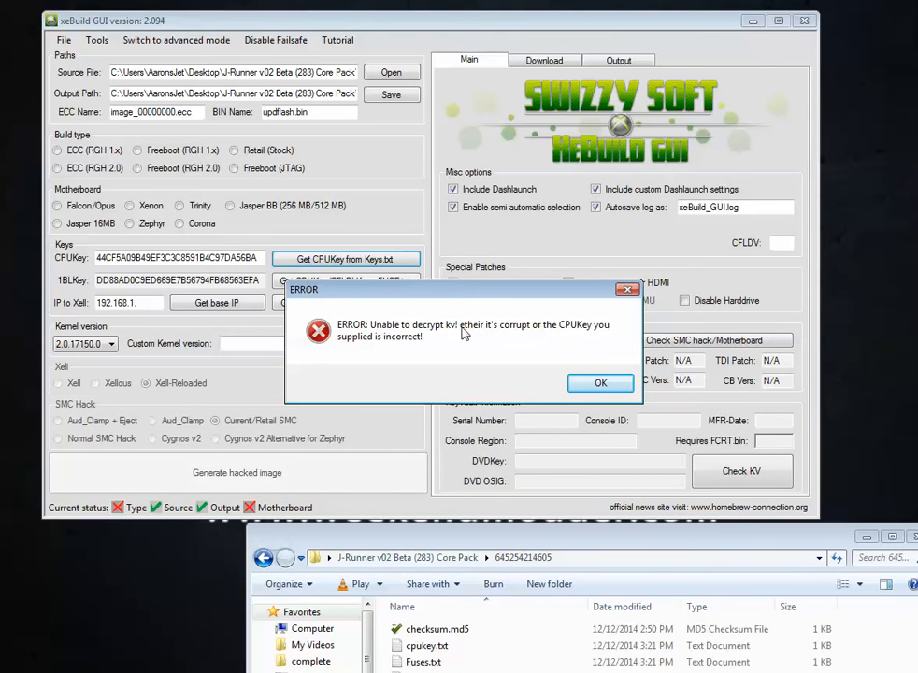
pyautogui.moveTo(535, 341)
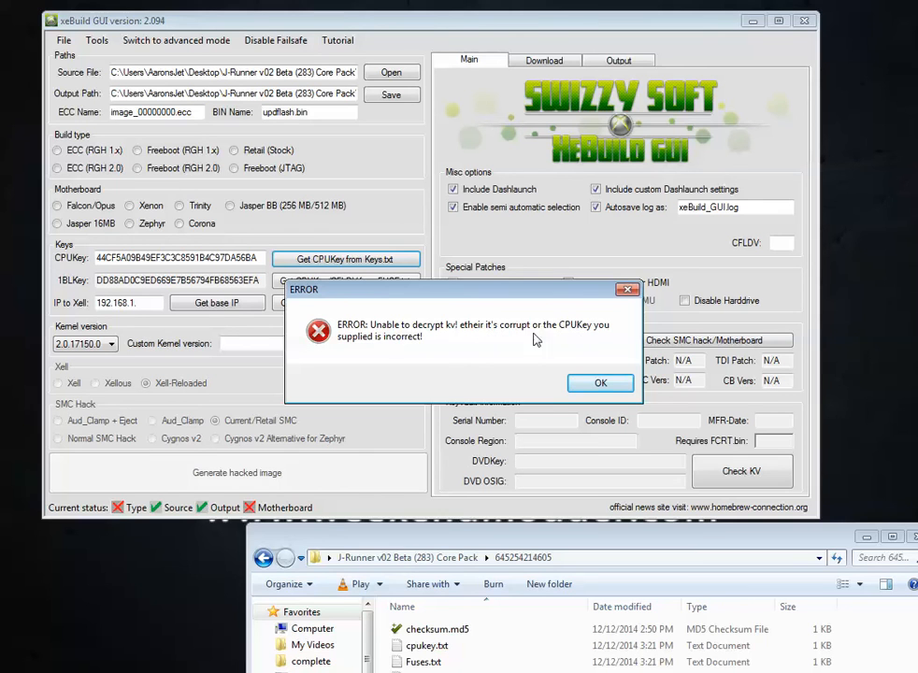
pyautogui.moveTo(400, 348)
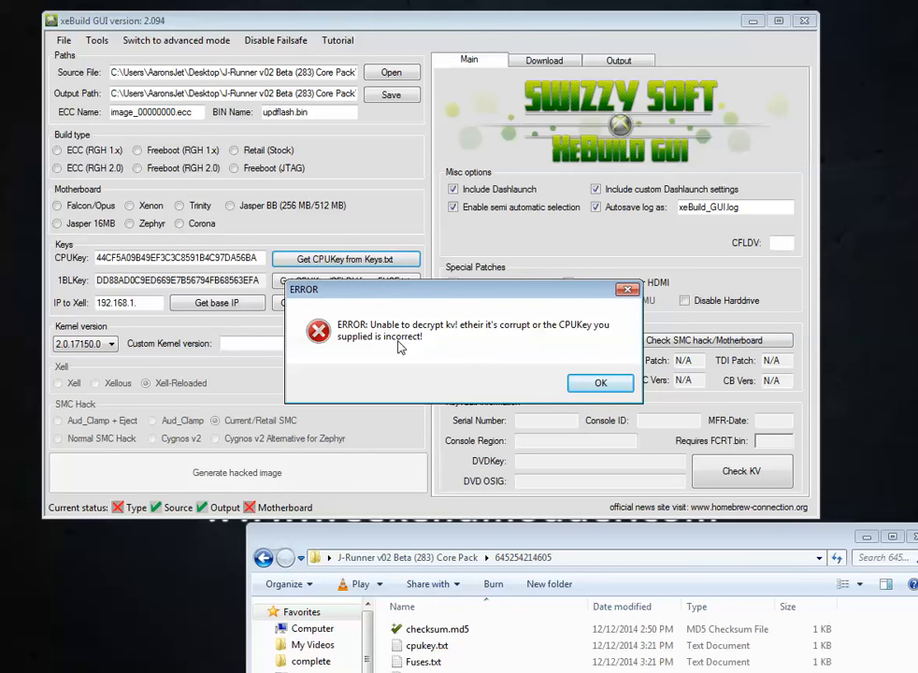
pyautogui.moveTo(402, 346)
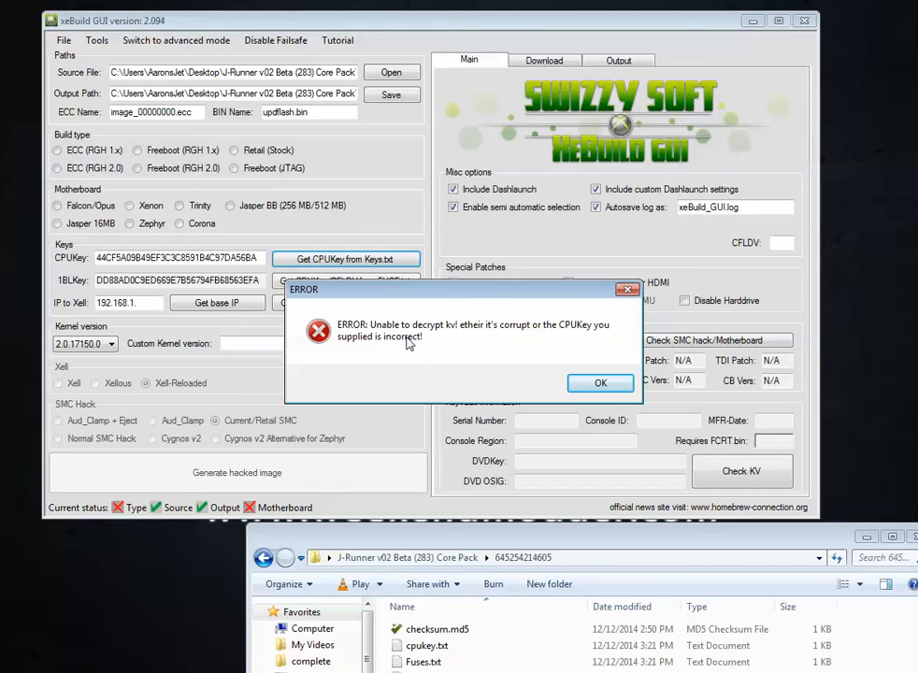
pyautogui.moveTo(471, 300)
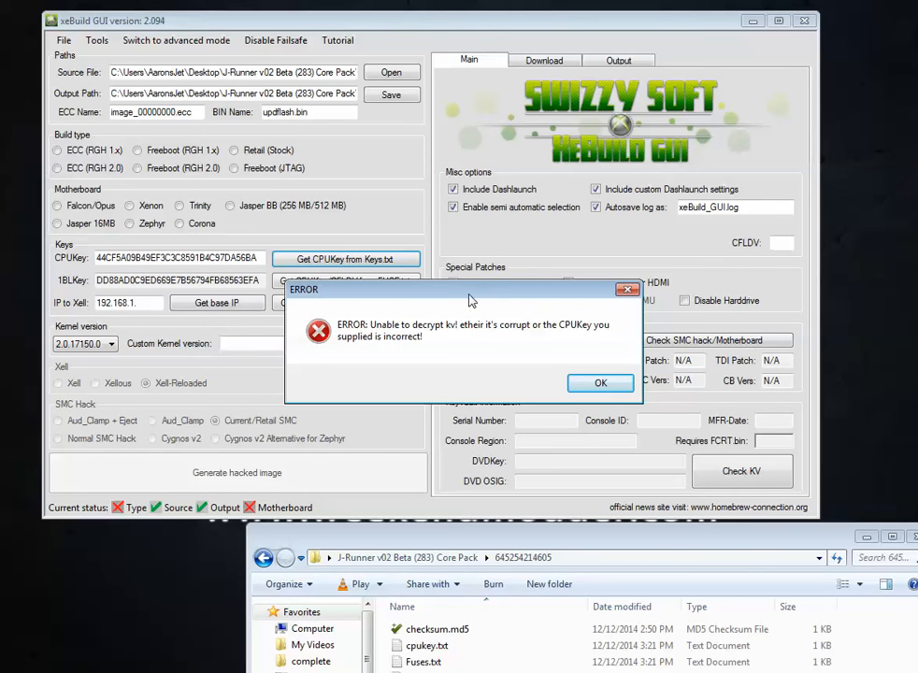
pyautogui.moveTo(497, 346)
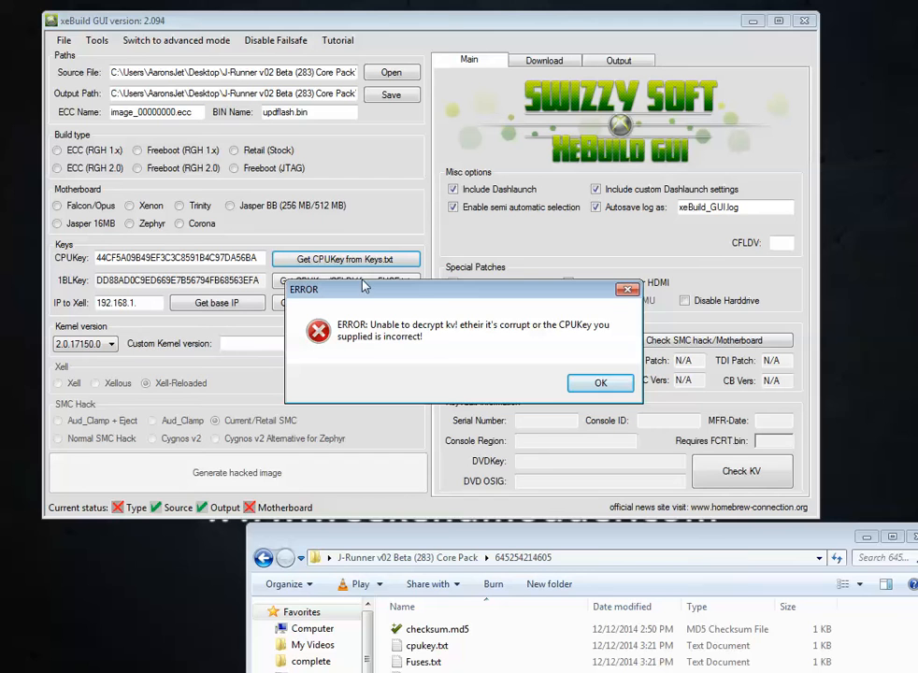
pyautogui.moveTo(381, 301)
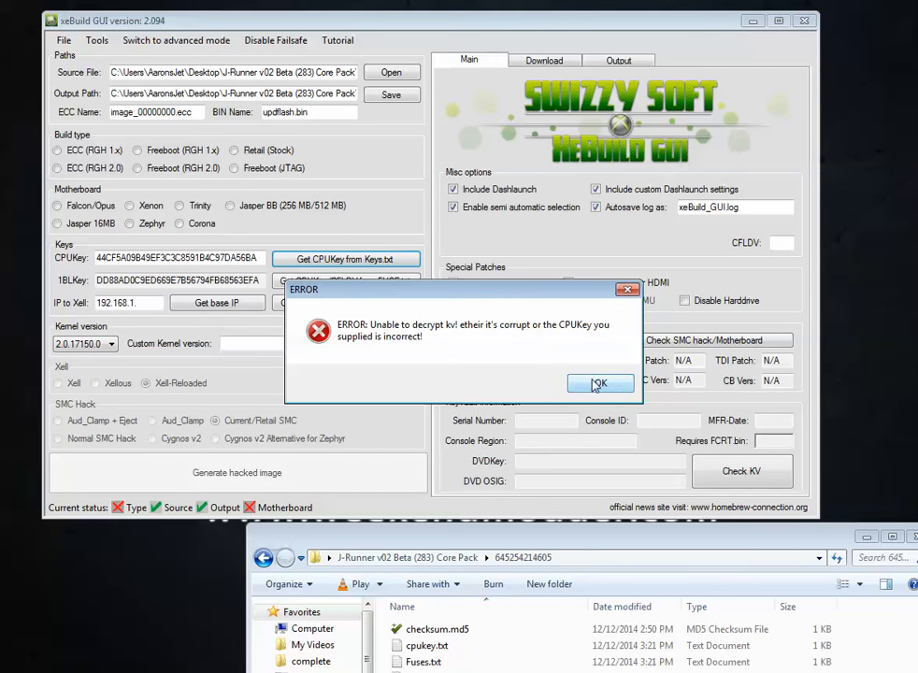
pyautogui.click(598, 385)
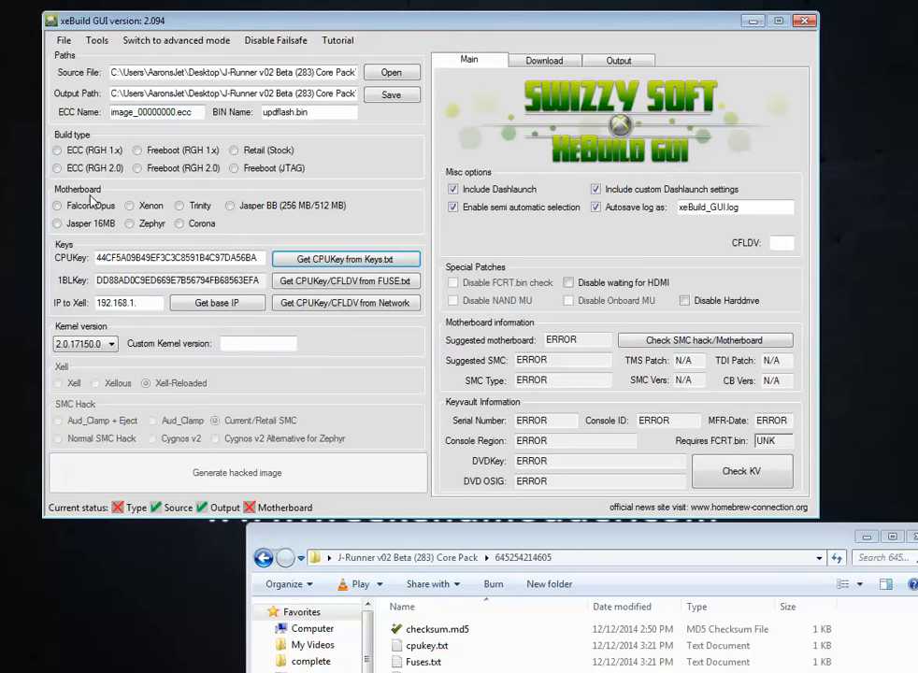
# Step: Choose the Freeboot (RGH 2.0) build type and the Corona motherboard
pyautogui.click(138, 168)
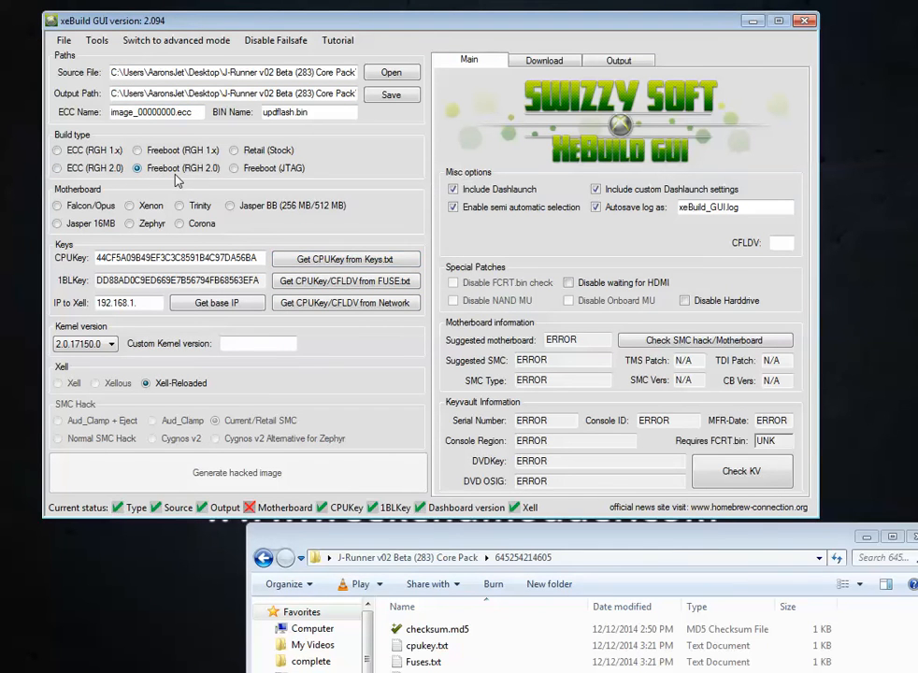
pyautogui.moveTo(183, 168)
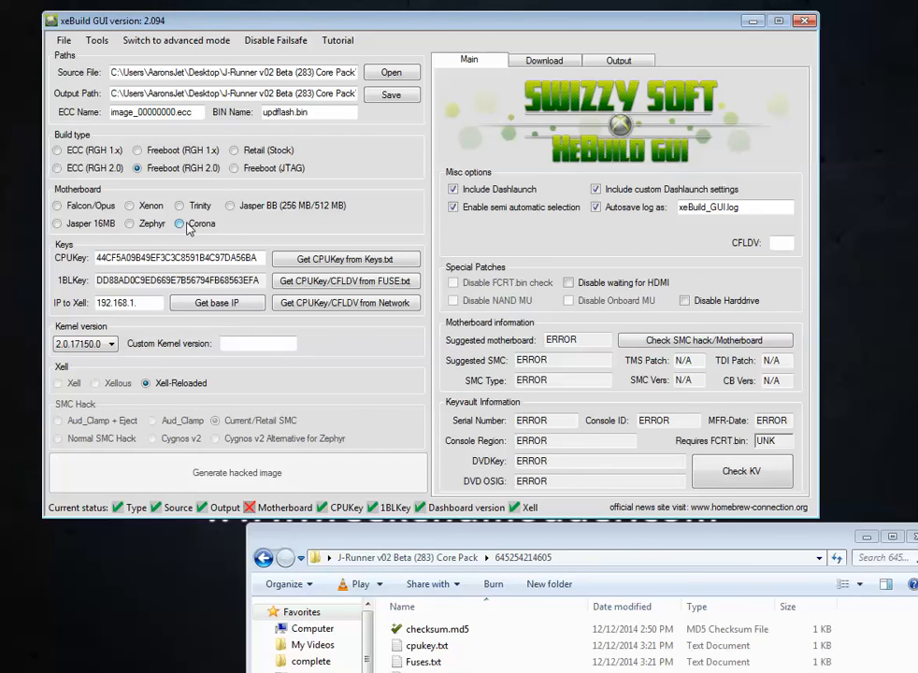
pyautogui.click(180, 224)
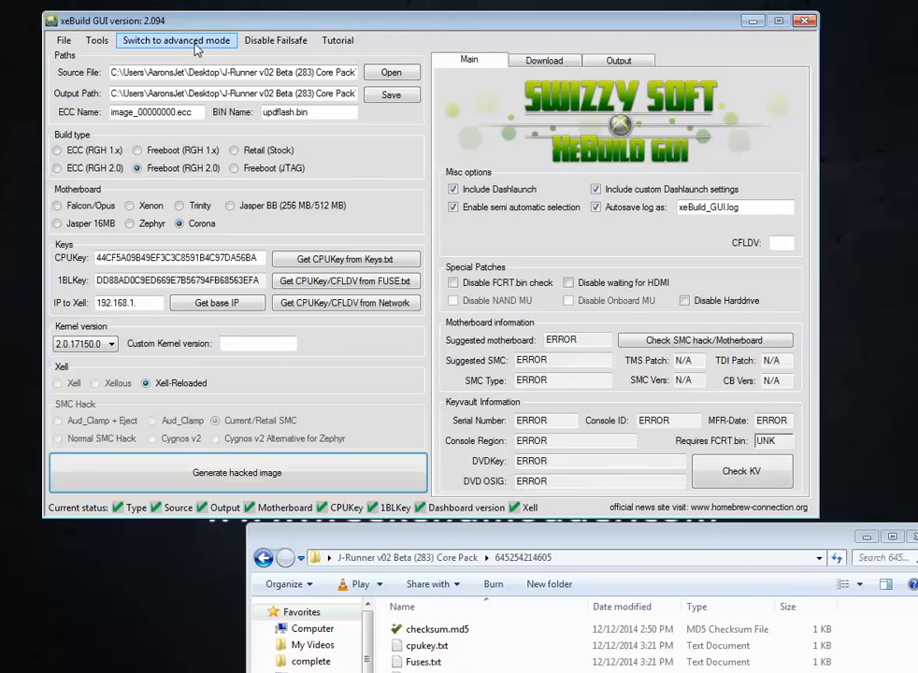
# Step: Enable advanced mode, disable failsafe, and have the parameter editor open before building
pyautogui.click(175, 39)
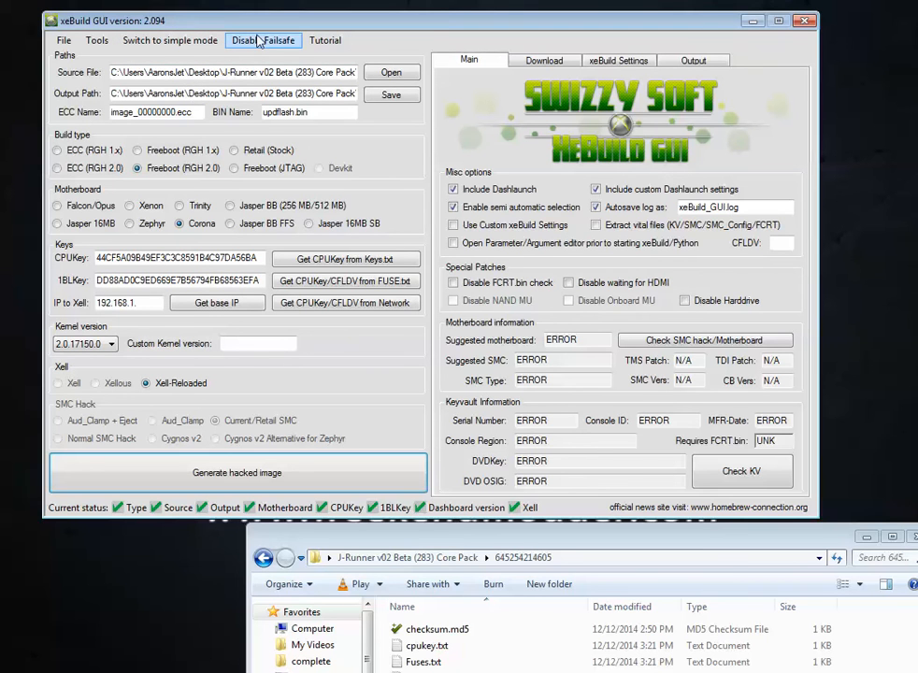
pyautogui.click(261, 41)
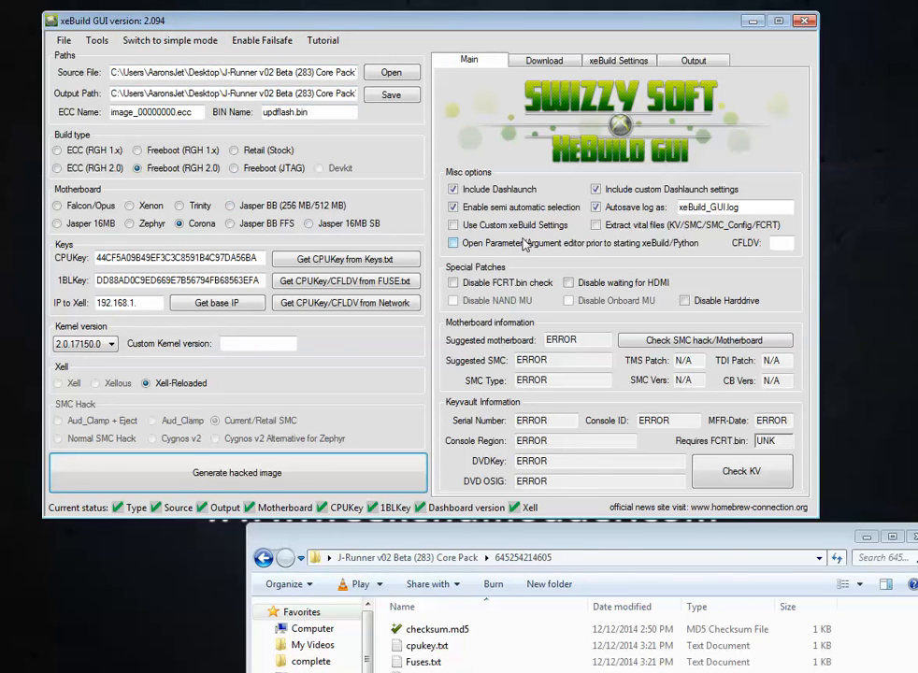
pyautogui.moveTo(494, 249)
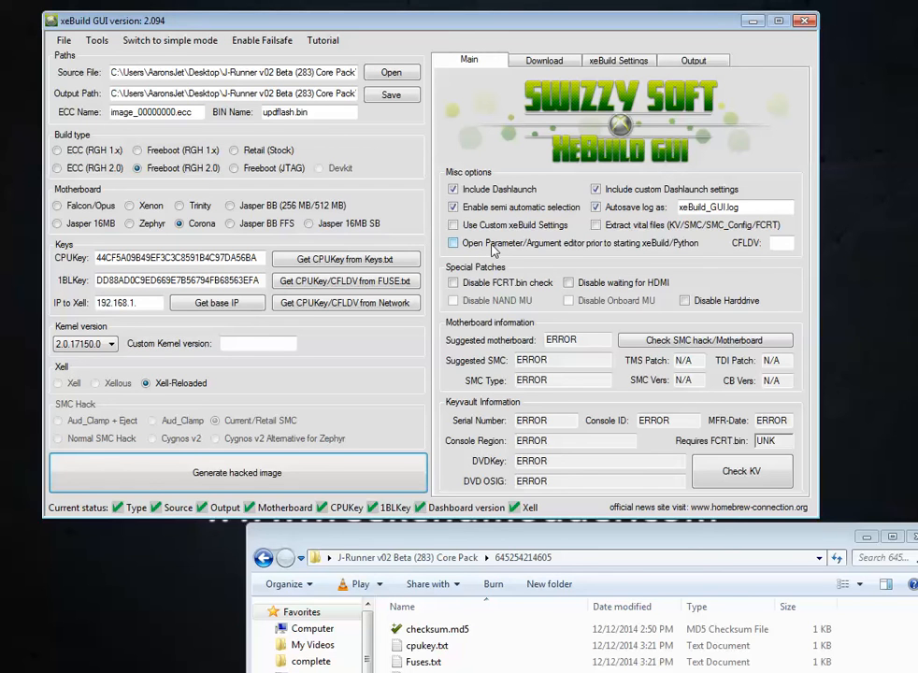
pyautogui.moveTo(615, 251)
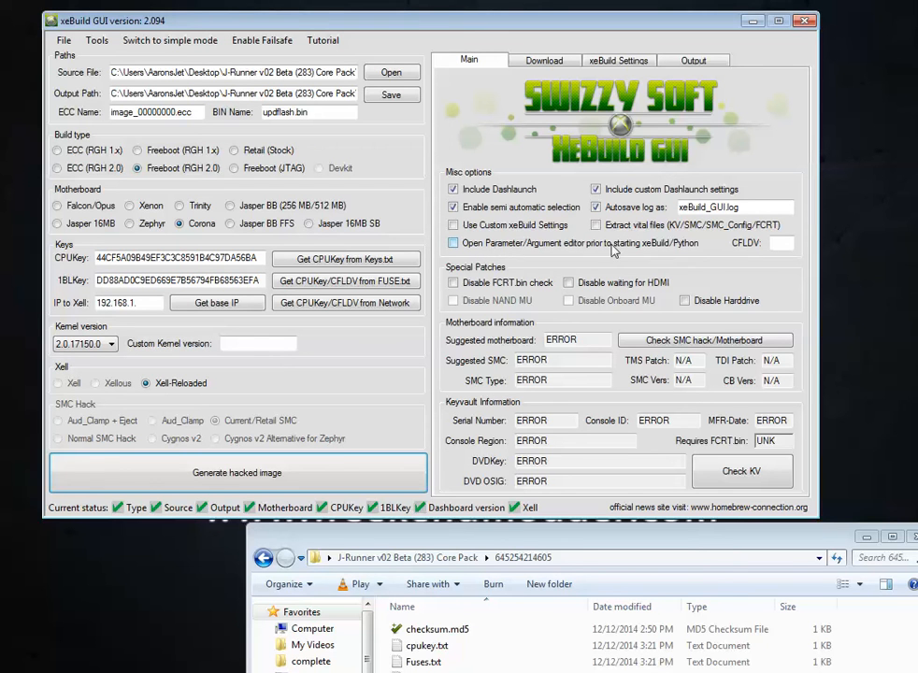
pyautogui.moveTo(677, 251)
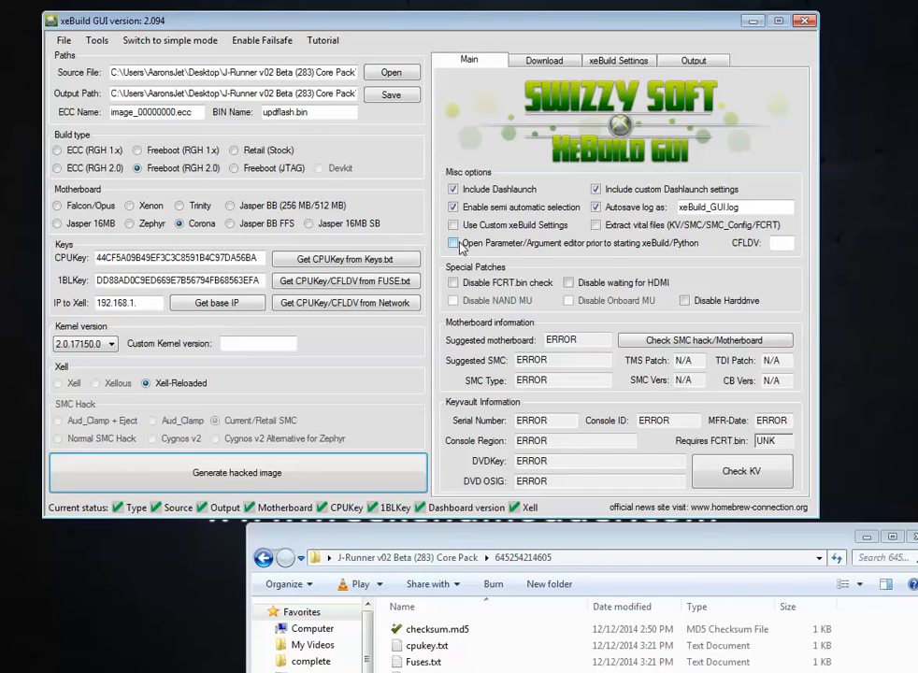
pyautogui.click(455, 243)
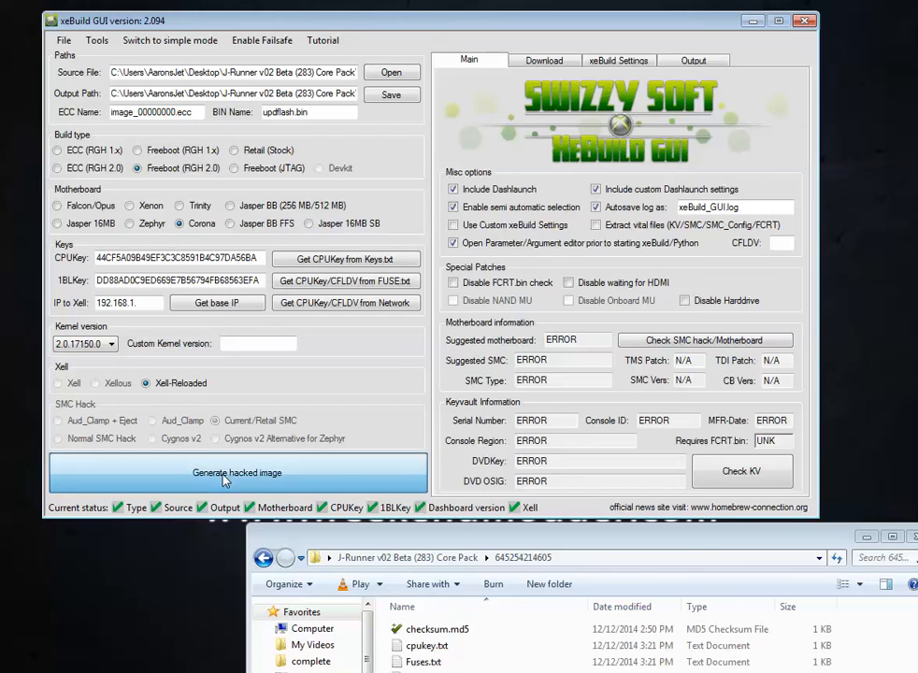
# Step: Start generating the hacked image, continuing past the unknown dump size warning
pyautogui.click(236, 471)
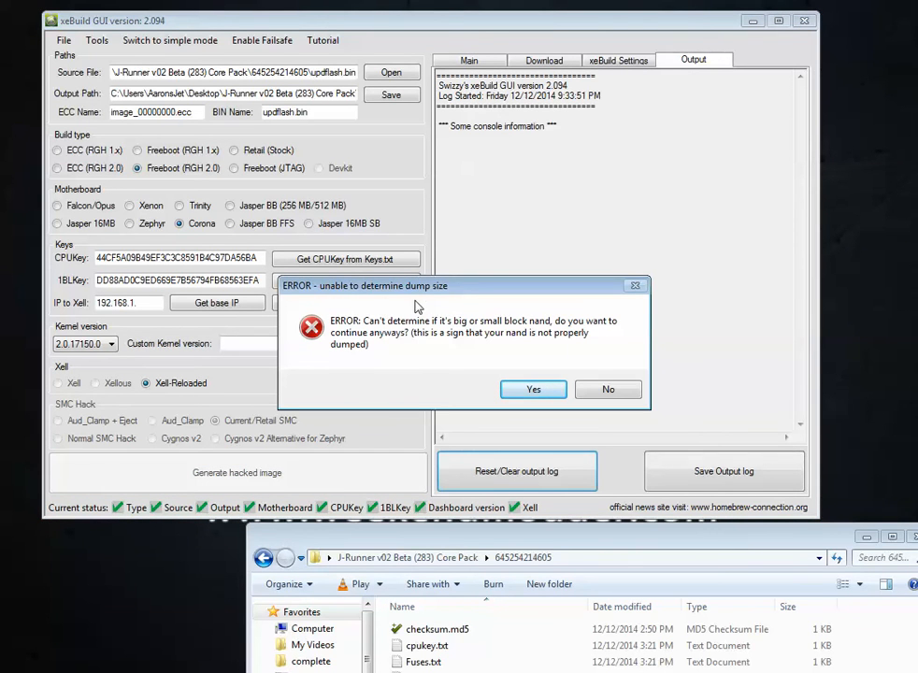
pyautogui.click(533, 389)
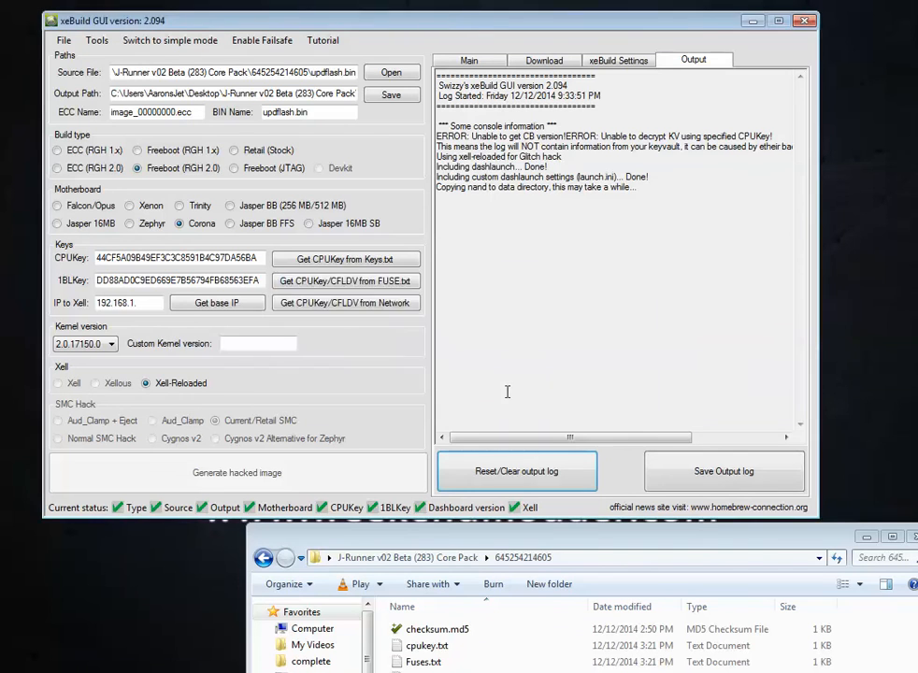
pyautogui.click(235, 471)
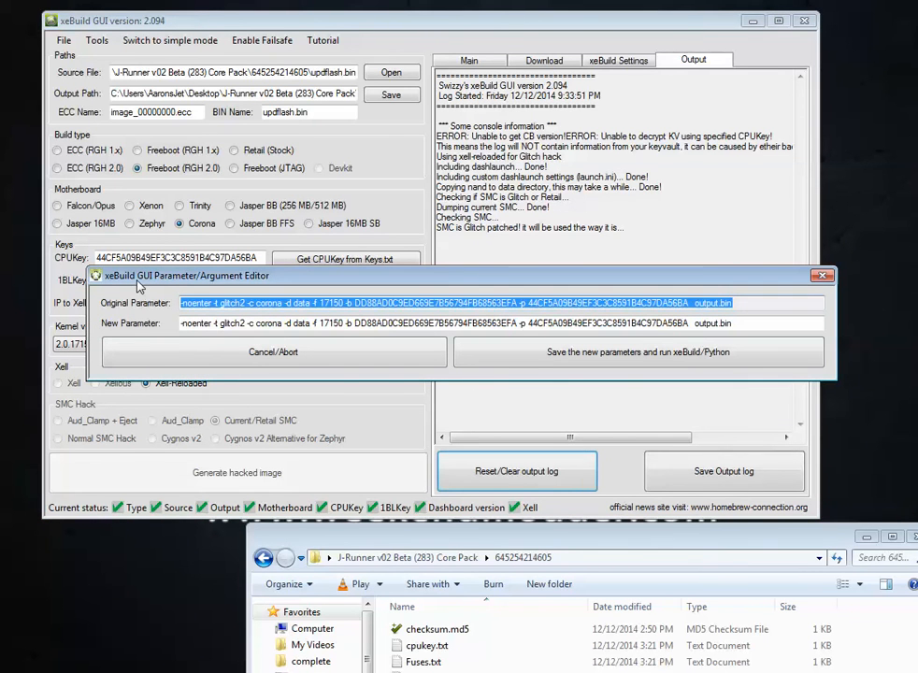
pyautogui.moveTo(297, 315)
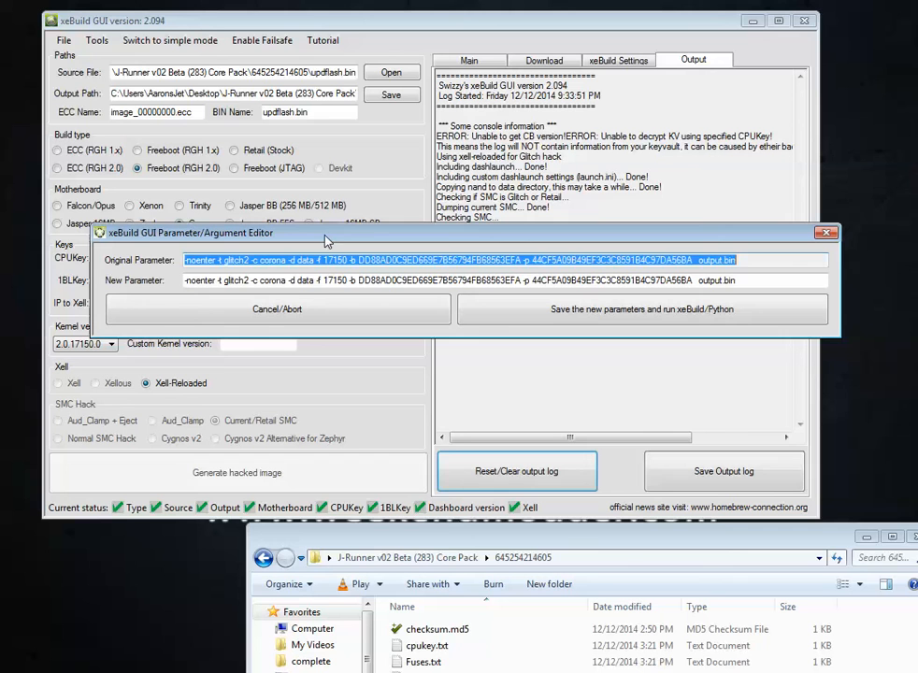
# Step: Select the word corona in the new parameter line to replace it with corona4g
pyautogui.click(196, 273)
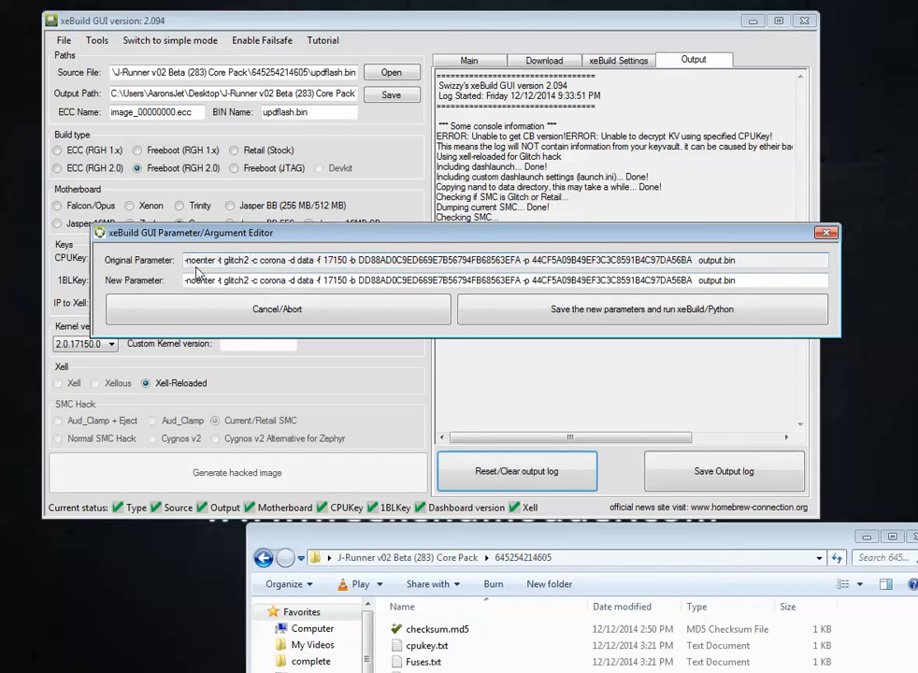
pyautogui.doubleClick(273, 260)
pyautogui.write('4g')
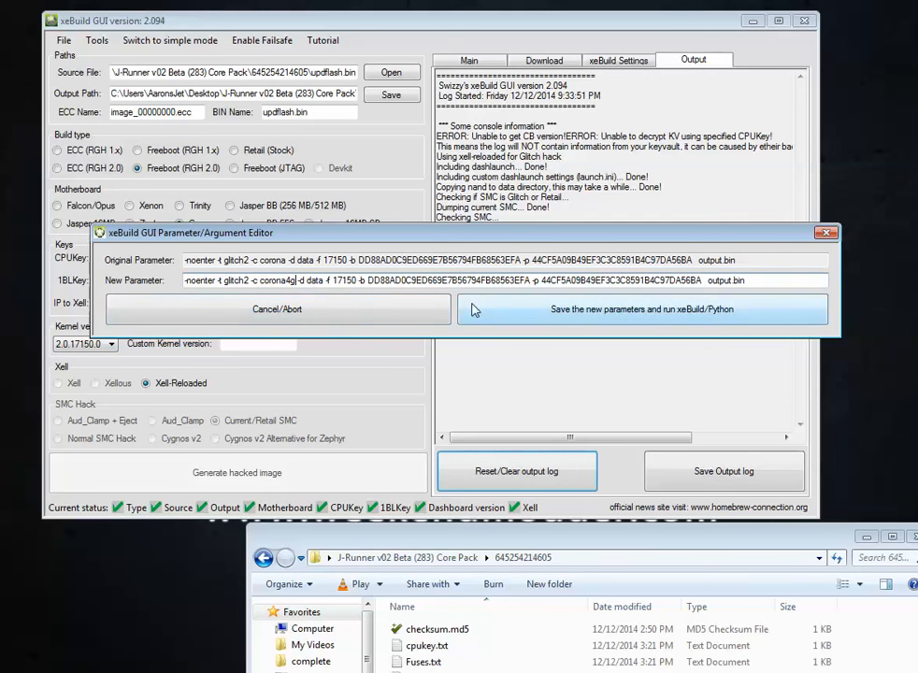
pyautogui.moveTo(546, 321)
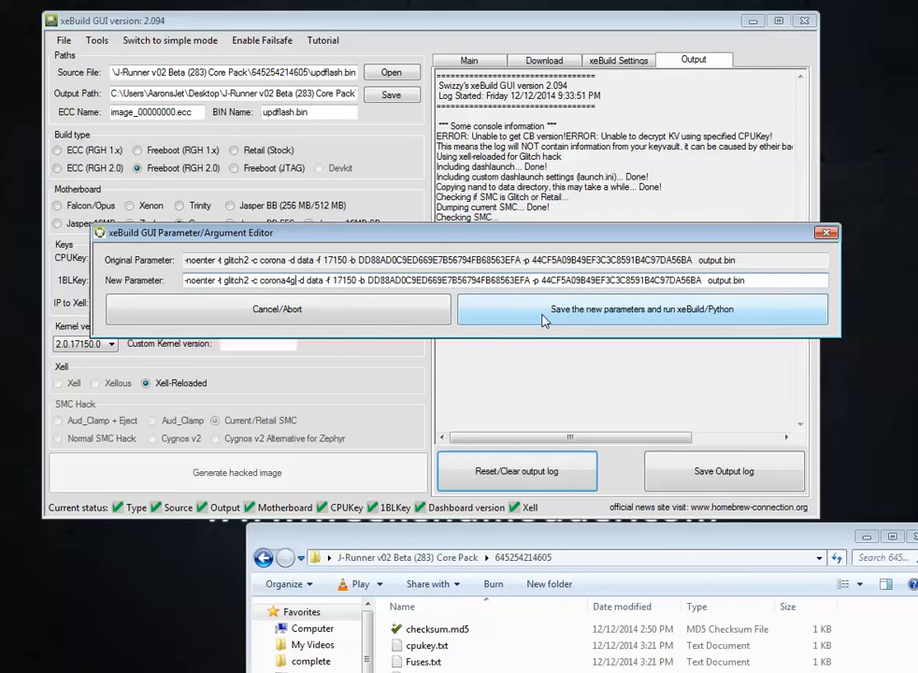
# Step: Run xeBuild with the corona4g parameters until finished, then view KV_Info.txt
pyautogui.click(641, 308)
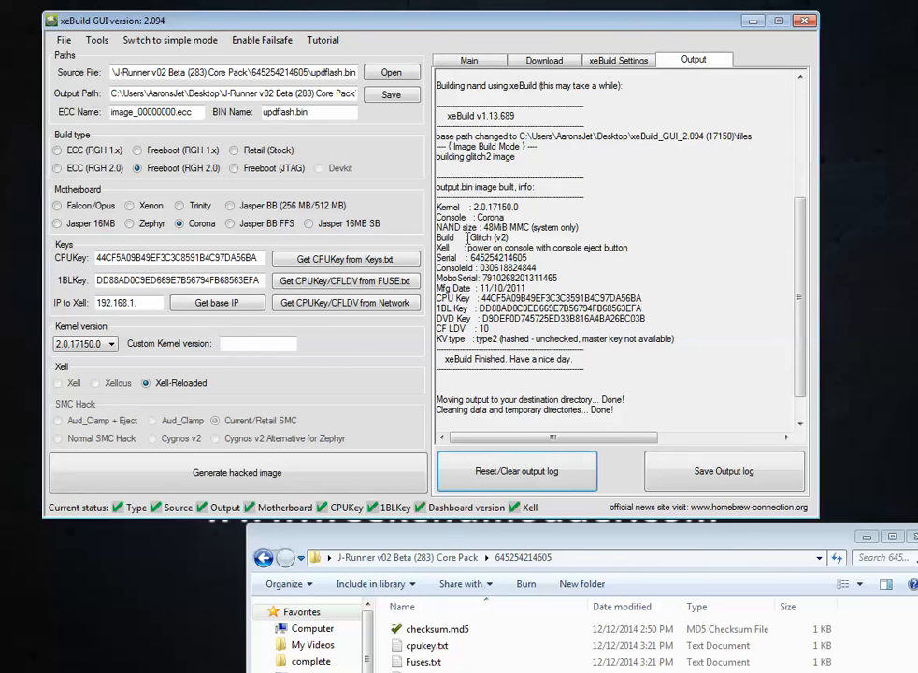
pyautogui.doubleClick(488, 238)
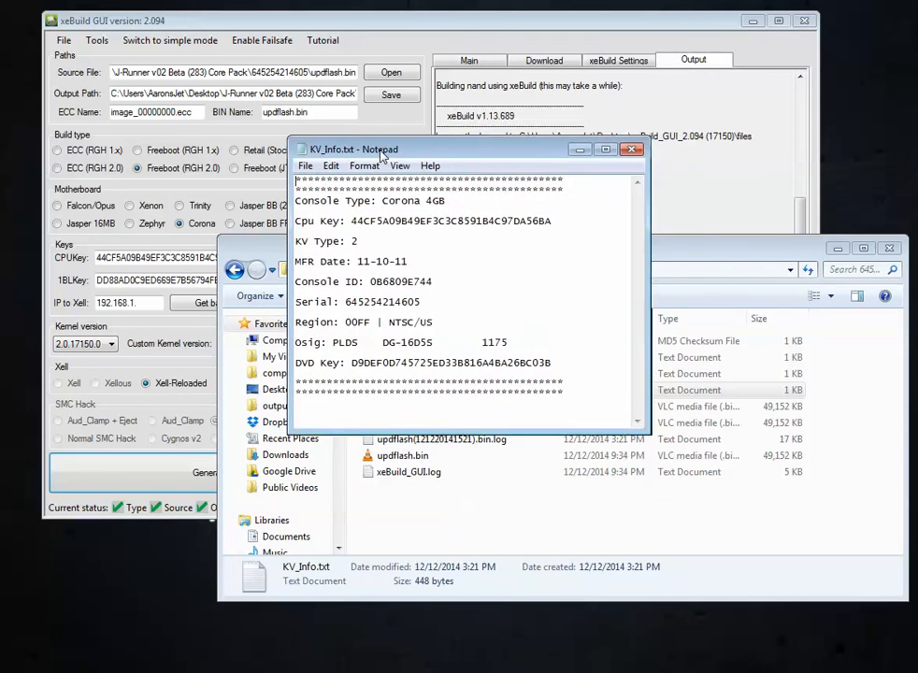
# Step: Read KV_Info.txt showing Corona 4GB, then close Notepad
pyautogui.moveTo(378, 150); pyautogui.dragTo(187, 79)
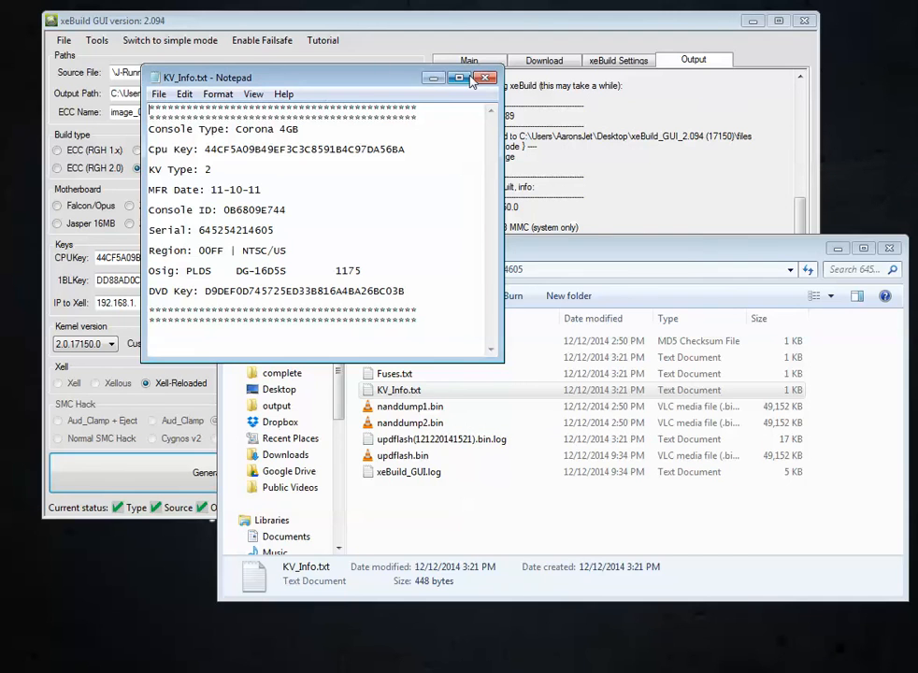
pyautogui.click(486, 78)
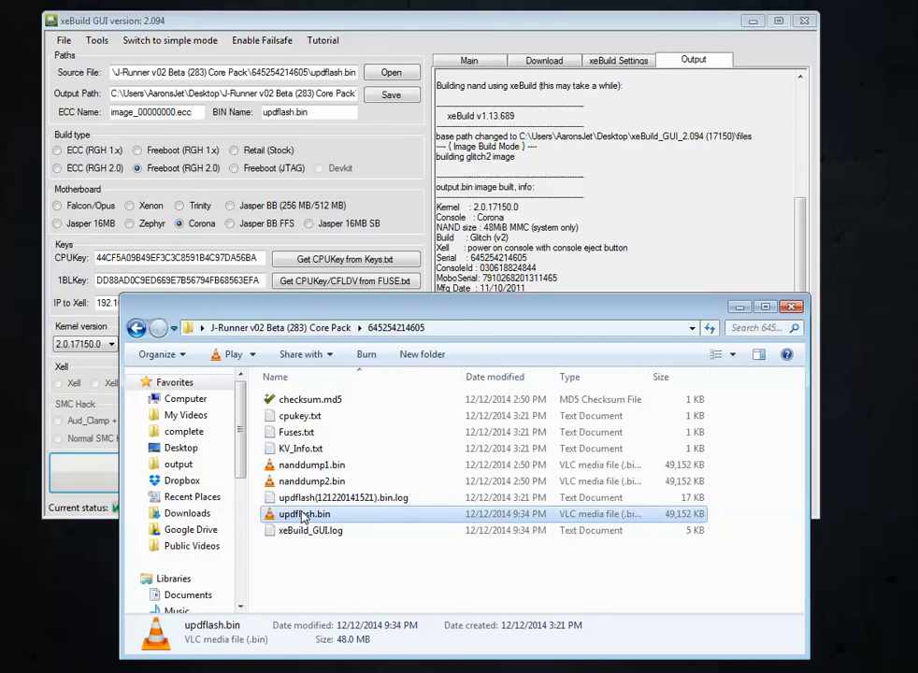
pyautogui.moveTo(303, 514)
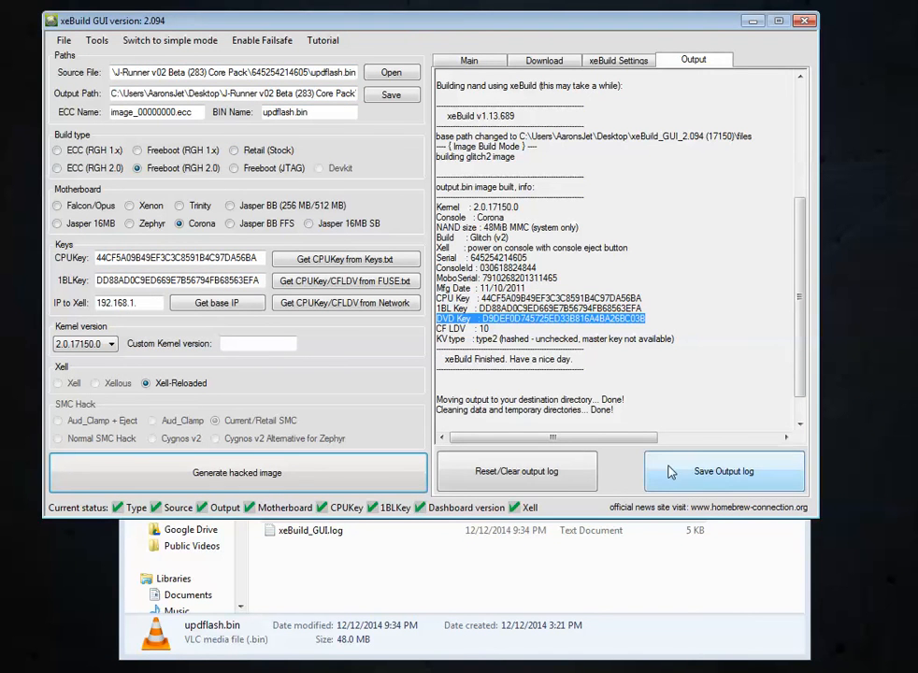
# Step: Return xeBuild GUI to its Main settings page
pyautogui.click(470, 60)
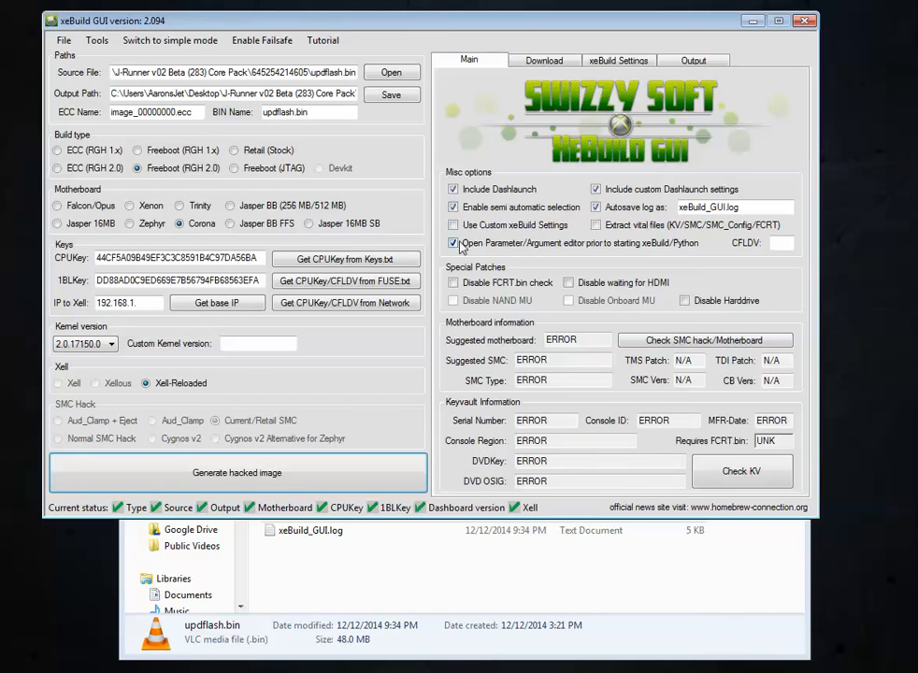